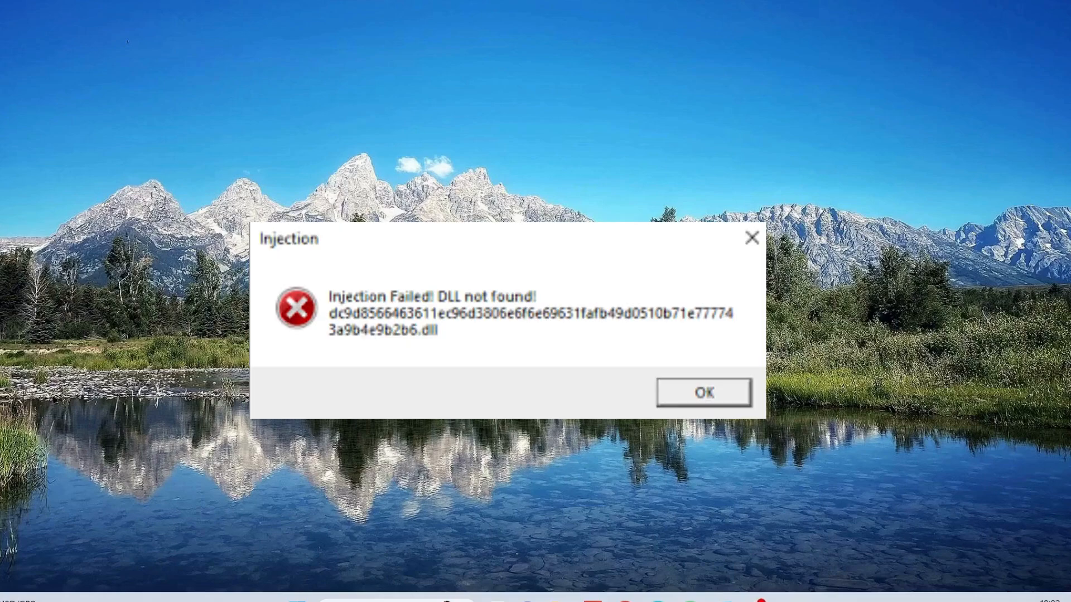
- Dismiss the 'Injection Failed! DLL not found' error, leaving a clean desktop
{"action": "left_click", "coordinate": [703, 393]}
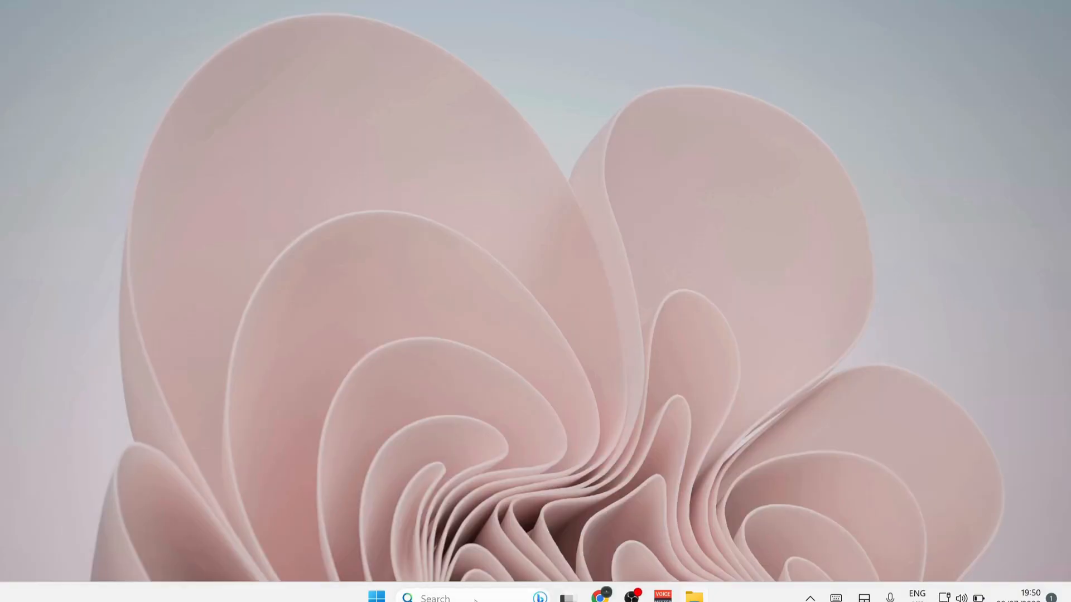
- Search 'cmd' and launch Command Prompt as administrator
{"action": "type", "text": "cmd"}
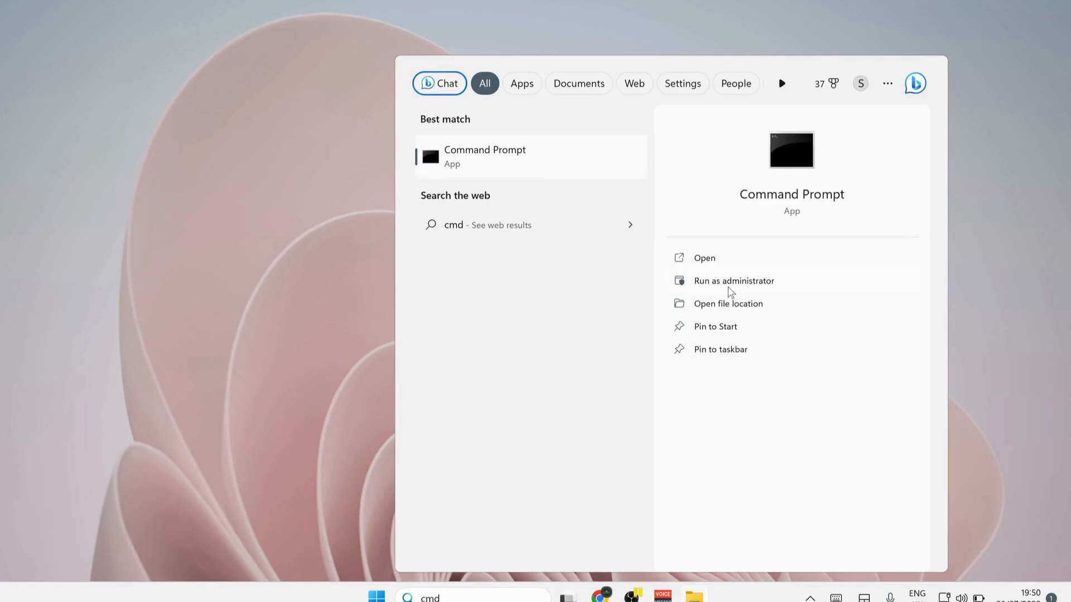
{"action": "left_click", "coordinate": [733, 281]}
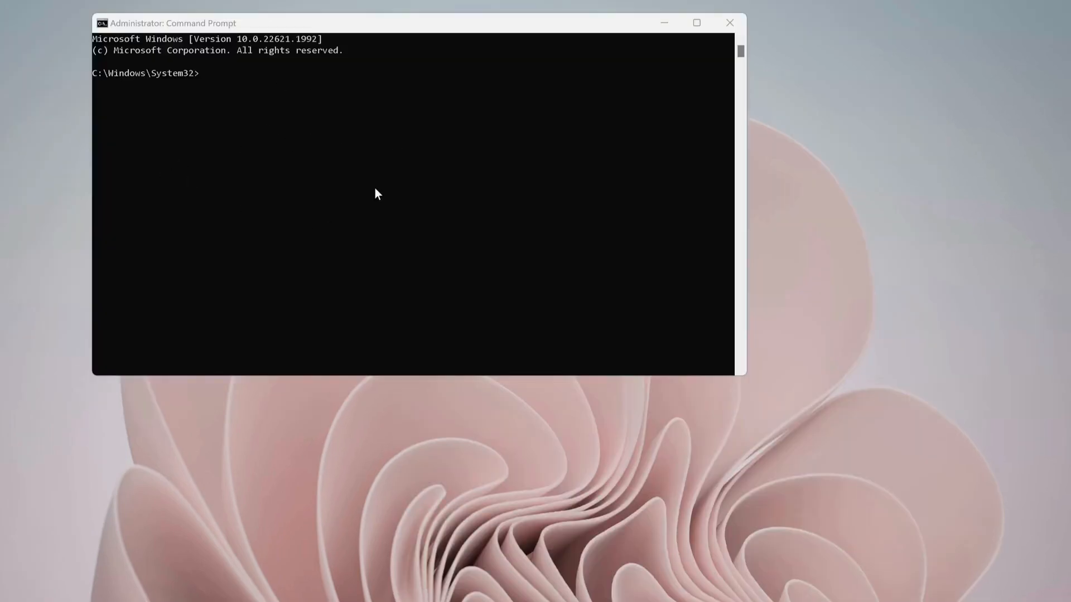
{"action": "mouse_move", "coordinate": [402, 206]}
{"action": "type", "text": "%localappdata%"}
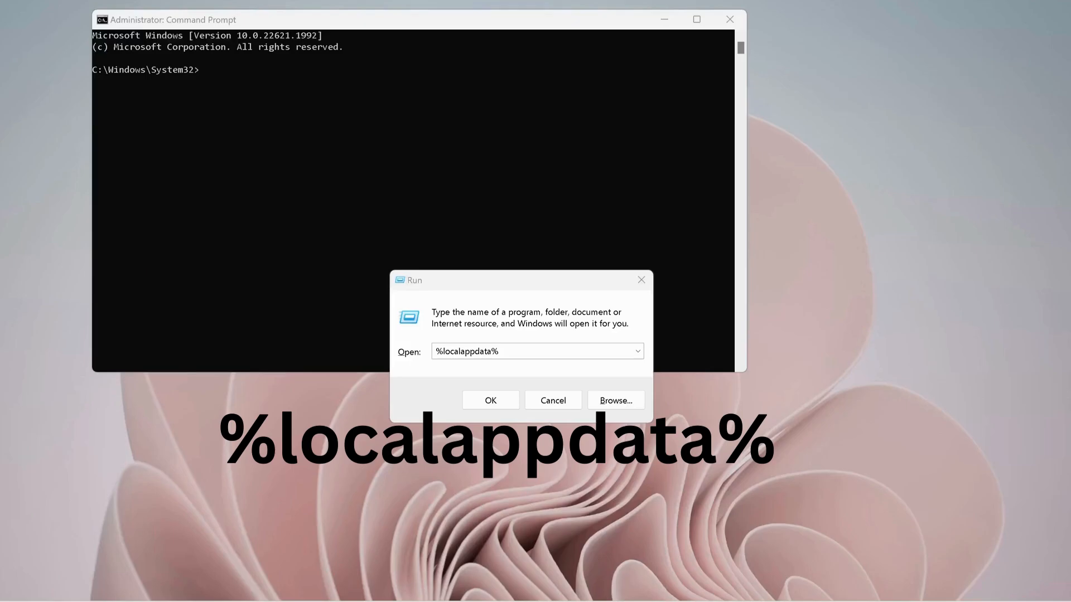
{"action": "mouse_move", "coordinate": [470, 369]}
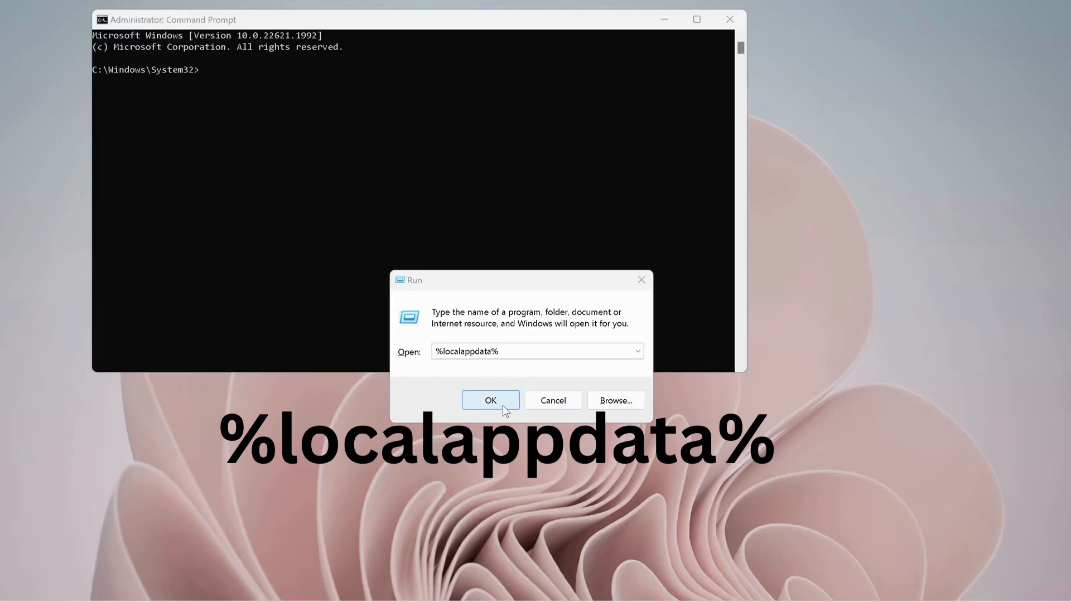
- Confirm the Run dialog with %localappdata% to reach the AppData\Local folder
{"action": "left_click", "coordinate": [489, 401]}
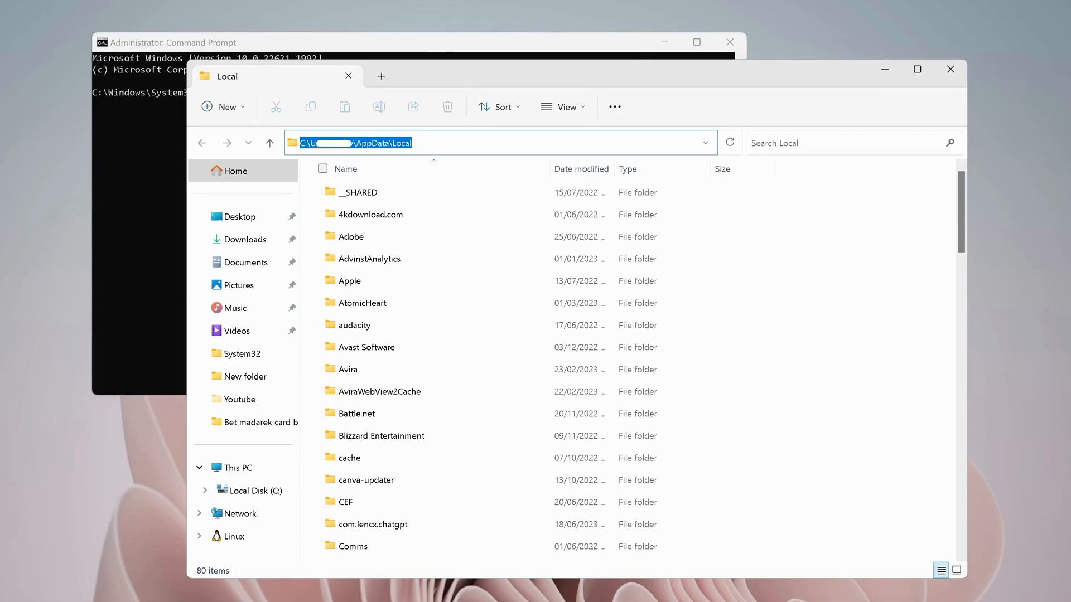
- In Command Prompt, cd to the pasted AppData\Local path
{"action": "left_click", "coordinate": [355, 219]}
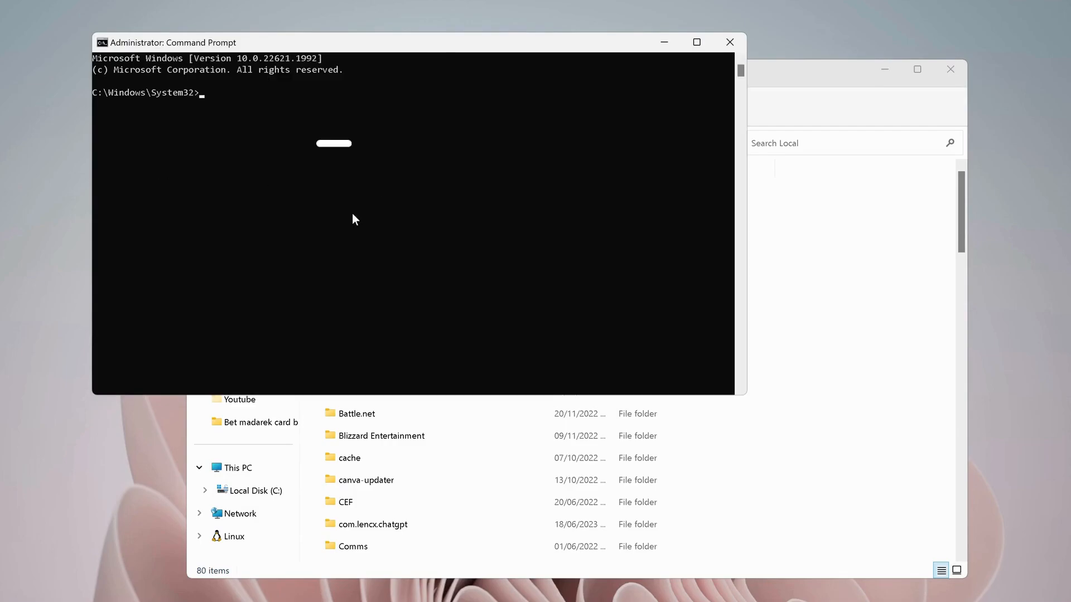
{"action": "type", "text": "cd"}
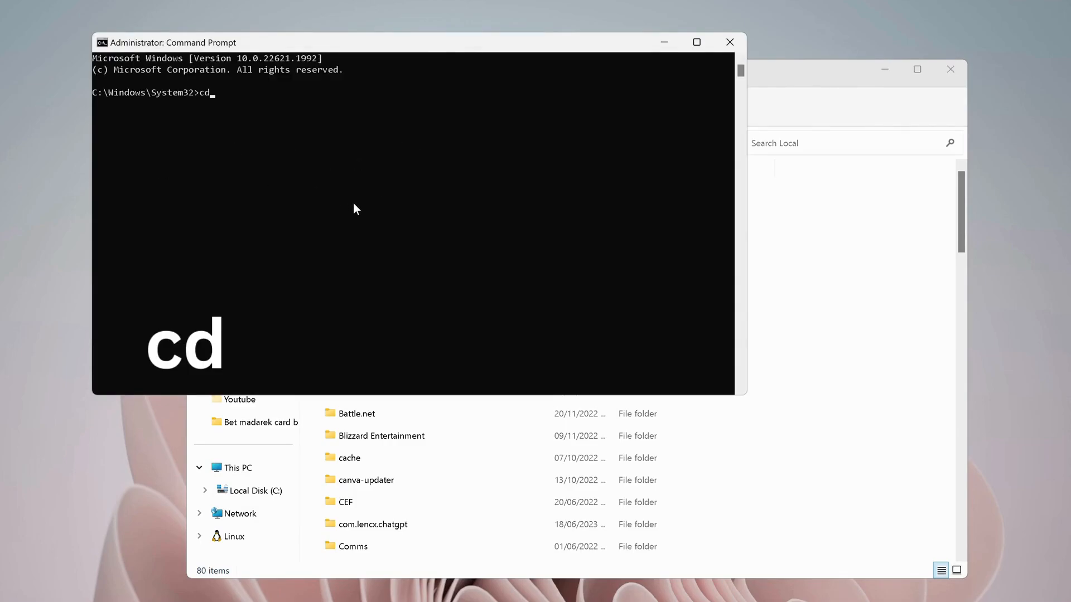
{"action": "key", "text": "ctrl+v"}
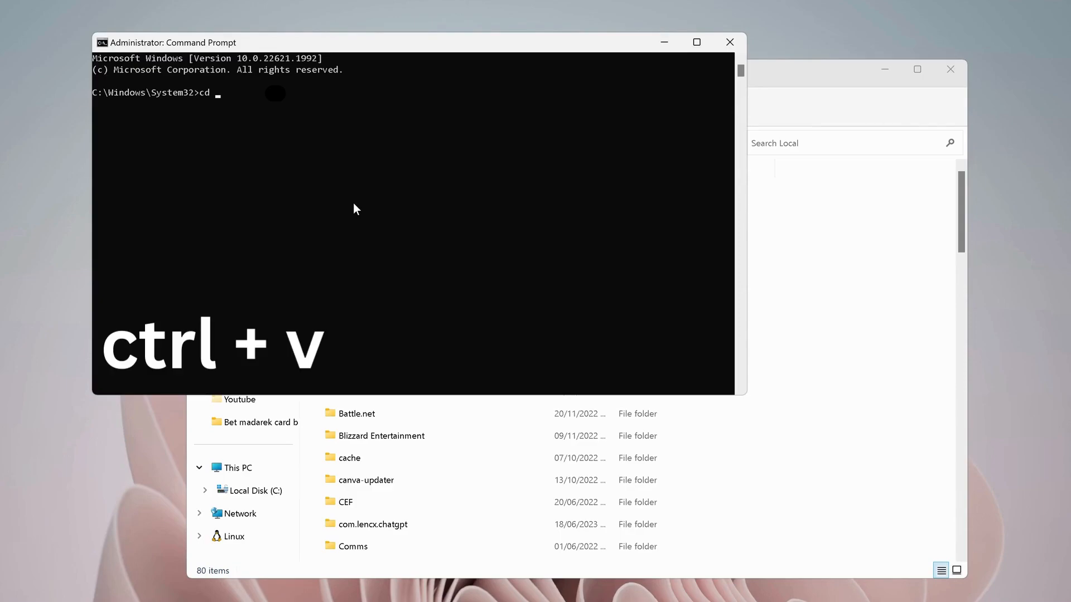
{"action": "key", "text": "ctrl+v"}
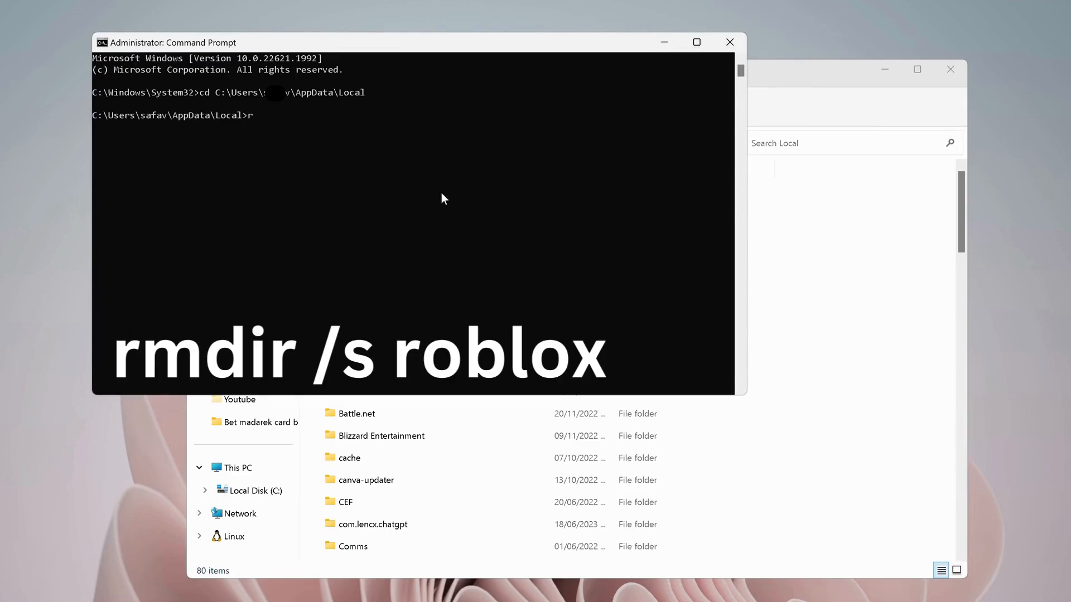
- Remove the roblox folder and its contents with rmdir /s
{"action": "type", "text": "mdir"}
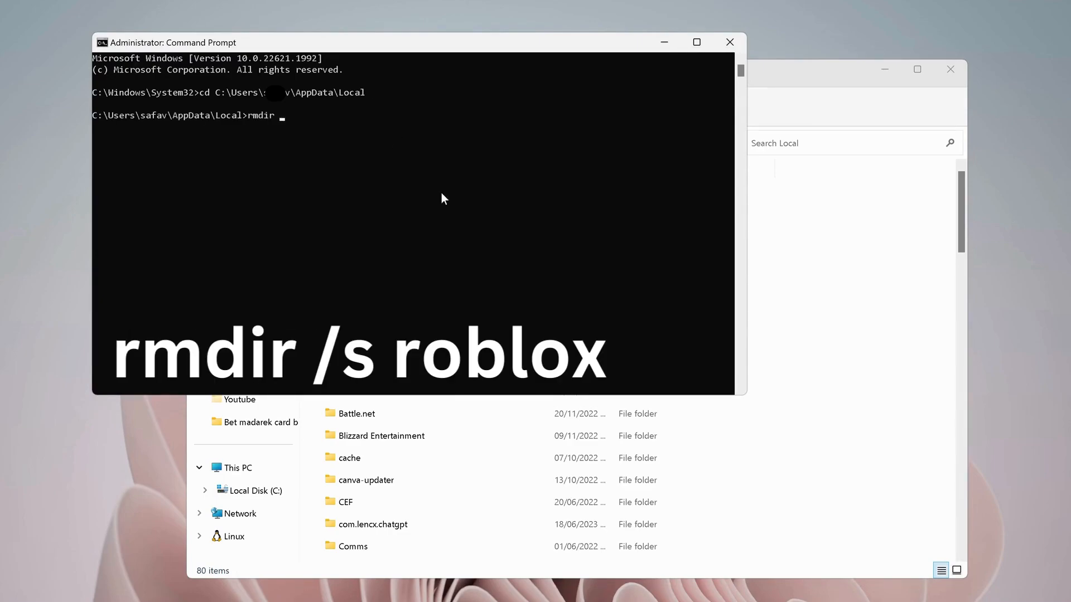
{"action": "type", "text": "/s"}
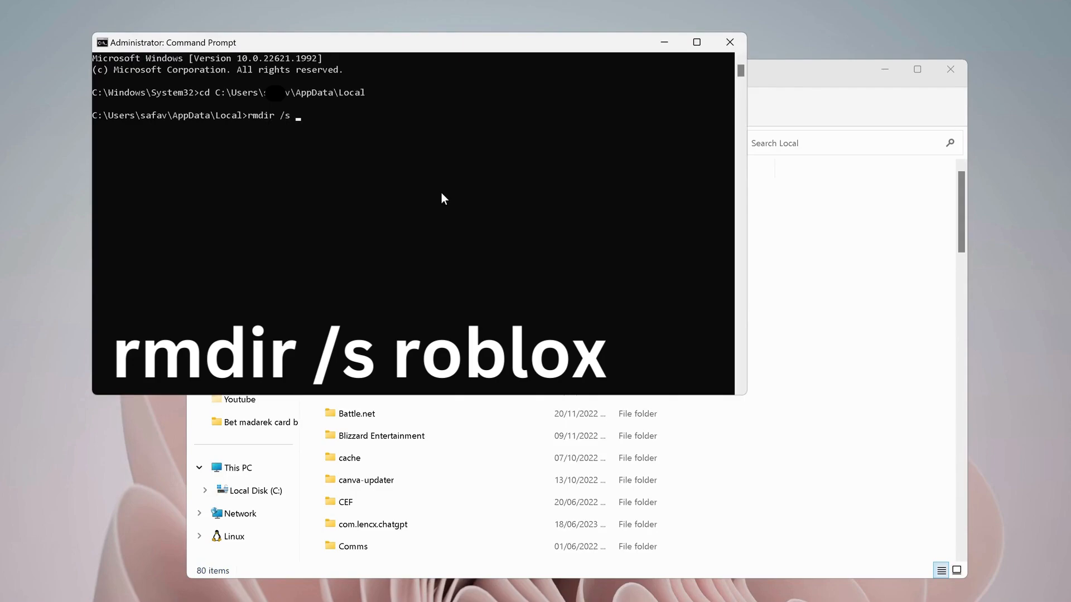
{"action": "type", "text": "roblox"}
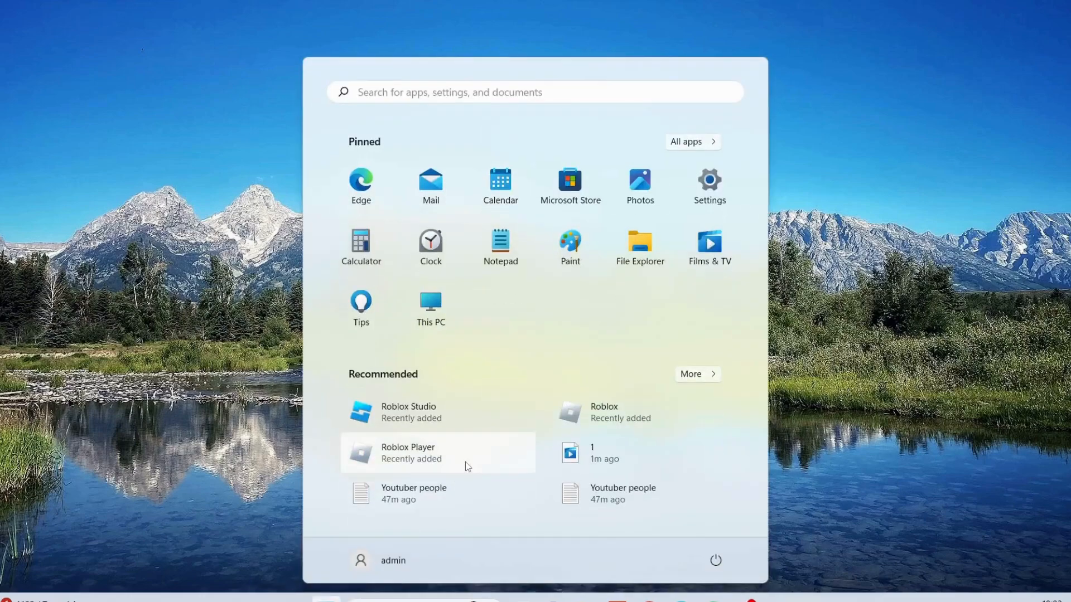
- Search 'Virus & Threat Protection' and reach its Manage settings page
{"action": "type", "text": "Virus & Threat Protection"}
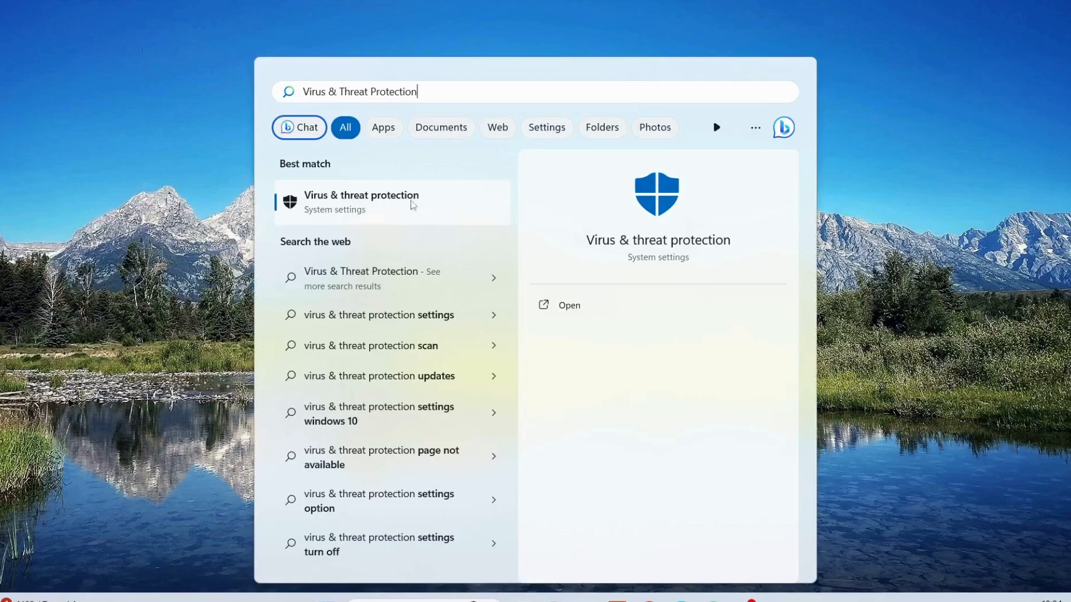
{"action": "left_click", "coordinate": [568, 305]}
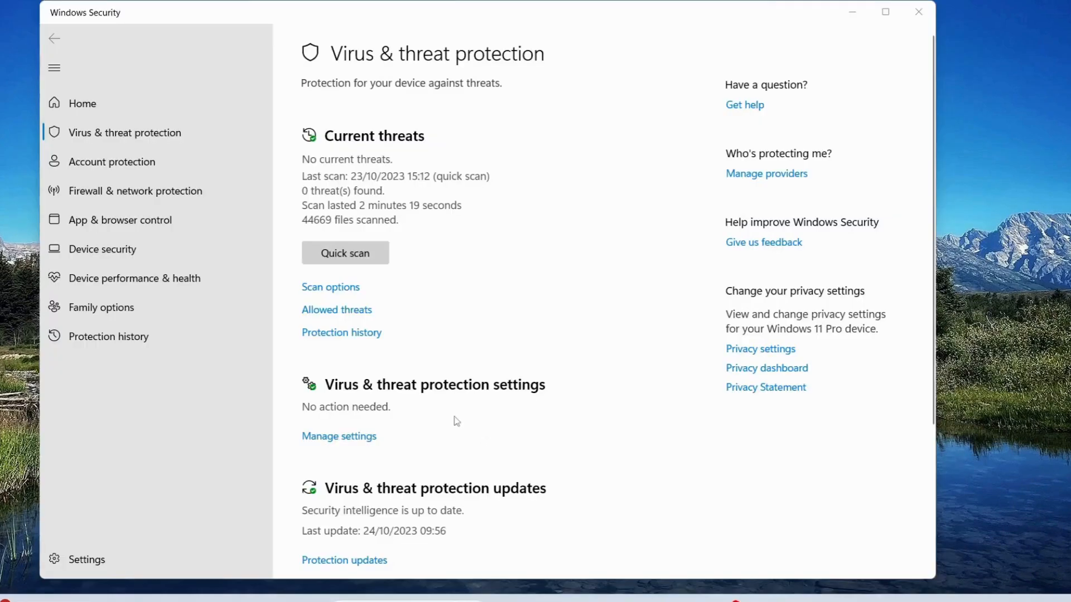
{"action": "mouse_move", "coordinate": [497, 396]}
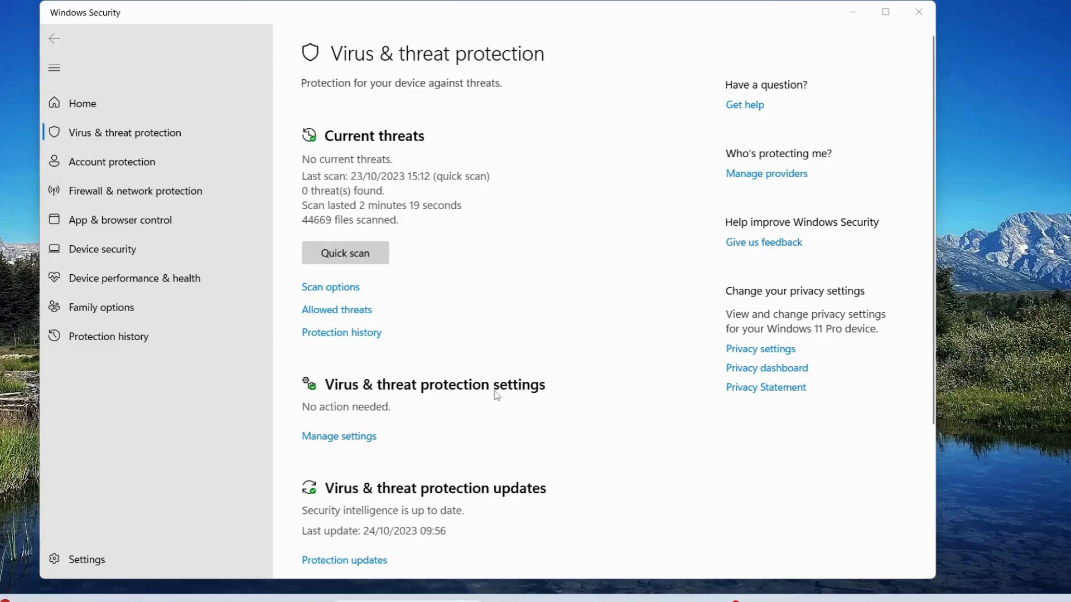
{"action": "mouse_move", "coordinate": [331, 441]}
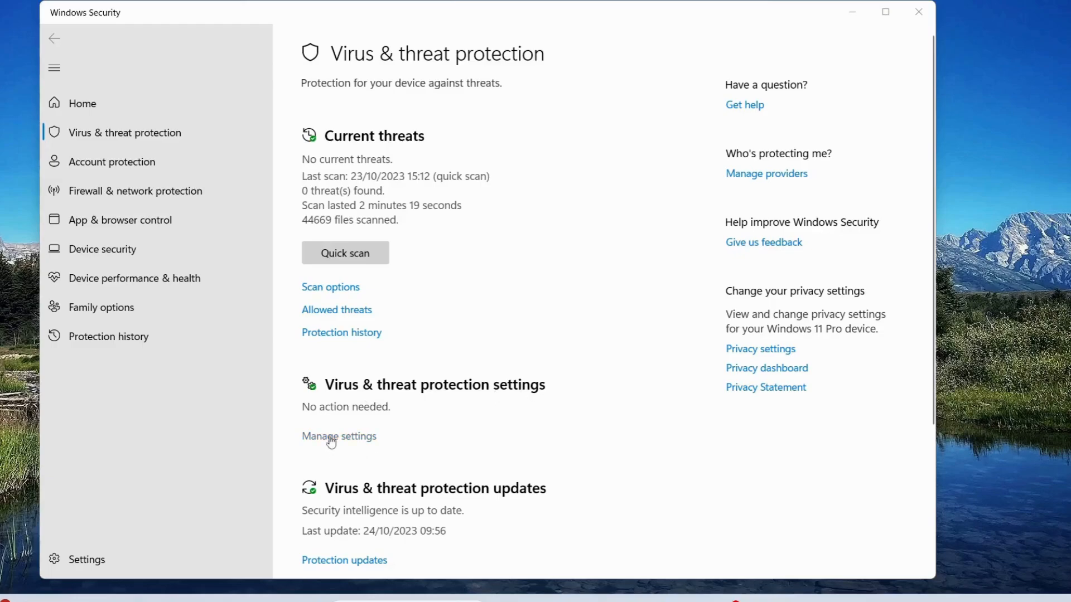
{"action": "left_click", "coordinate": [338, 436]}
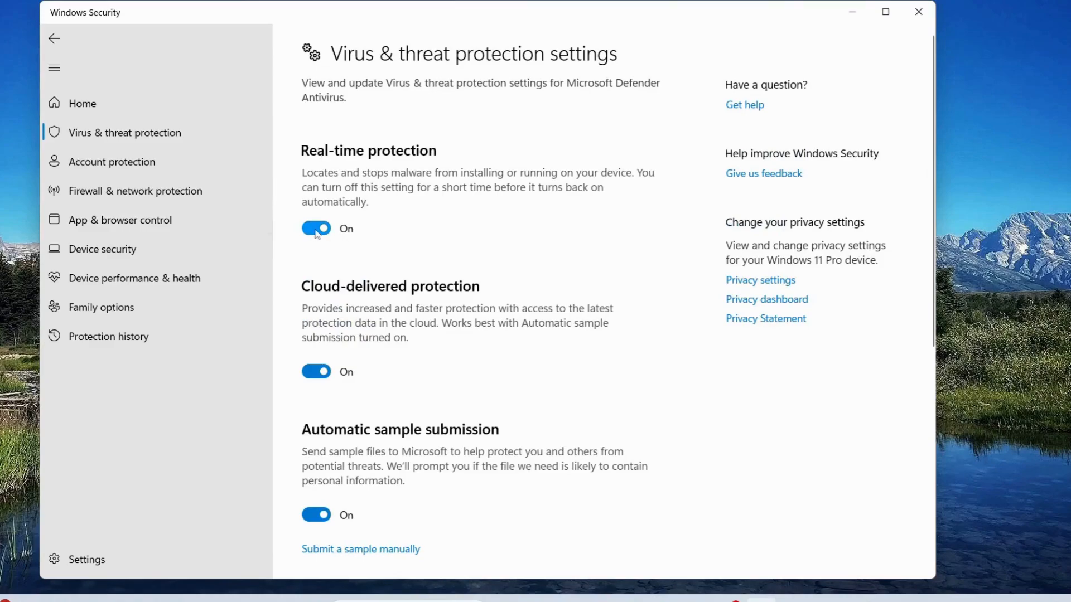
- Switch Real-time protection off and approve the administrator prompt
{"action": "left_click", "coordinate": [317, 228]}
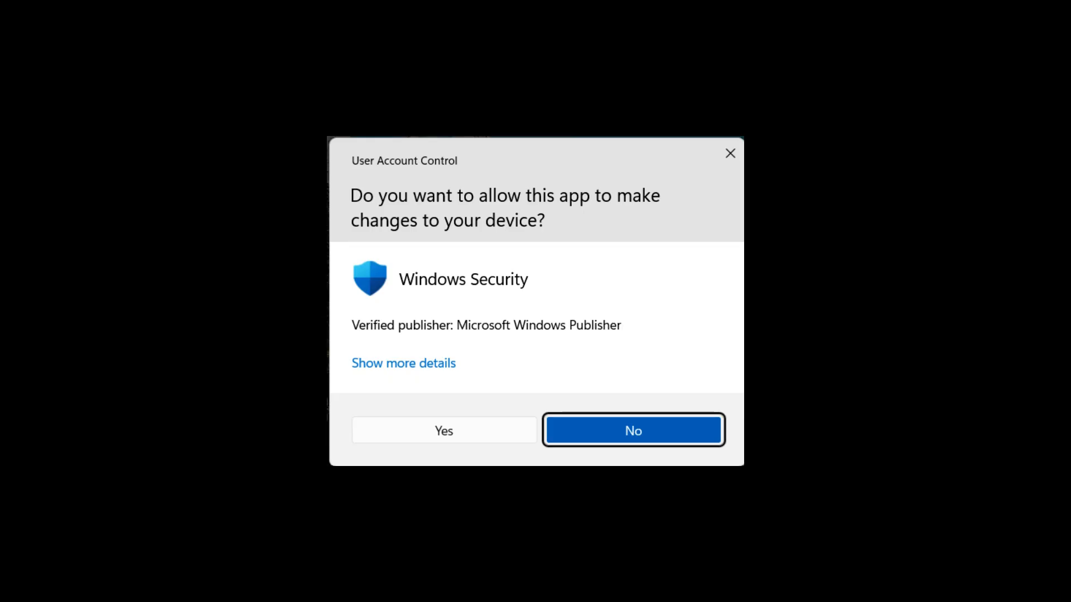
{"action": "left_click", "coordinate": [444, 430]}
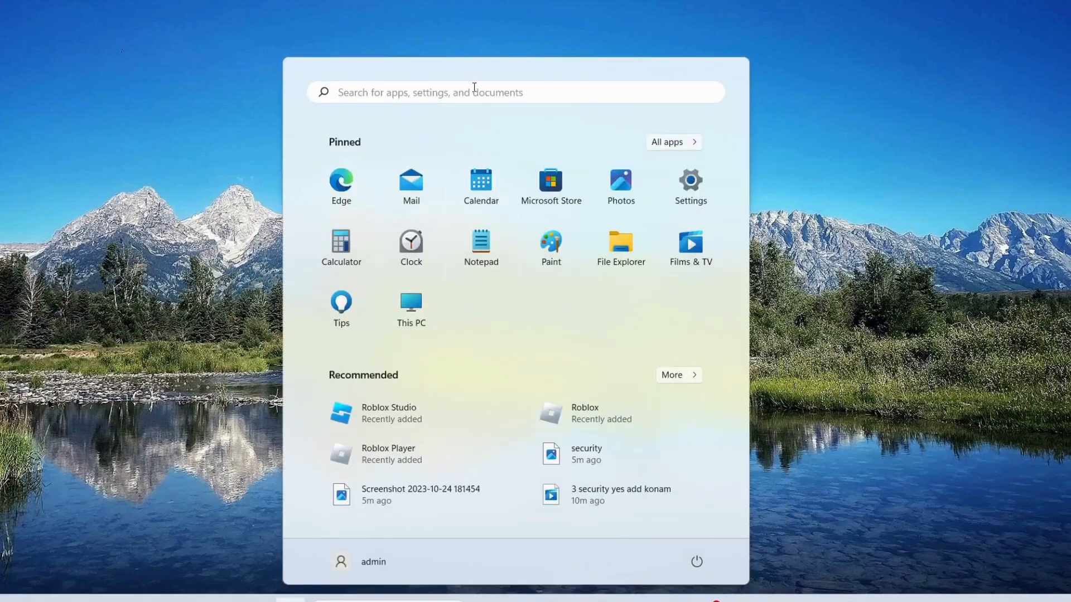
- Search 'Developer settings', reach For developers, and switch Developer Mode on
{"action": "type", "text": "Developer settings"}
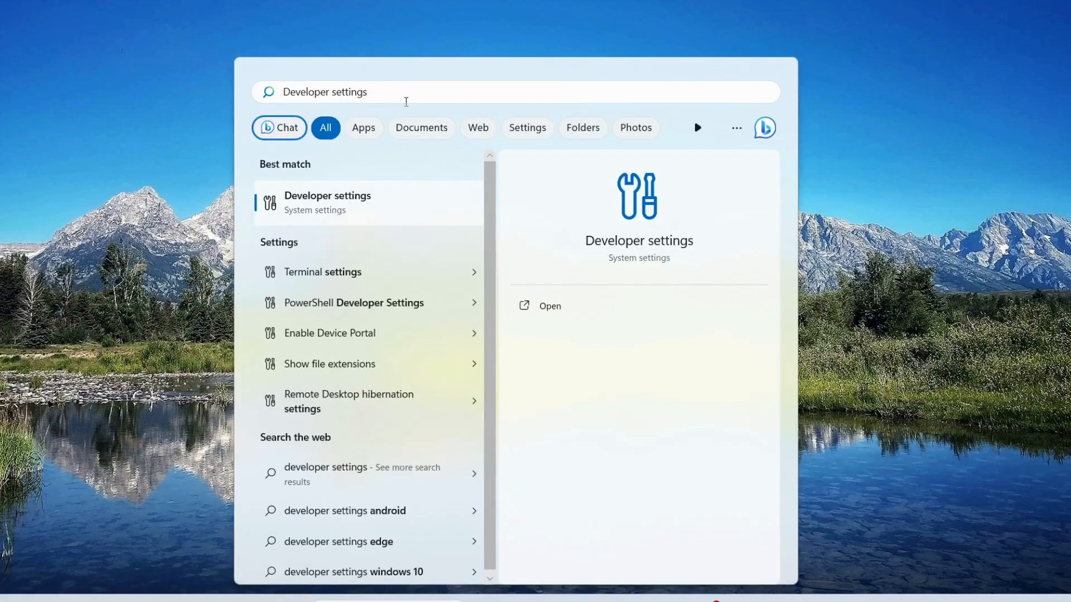
{"action": "mouse_move", "coordinate": [348, 214]}
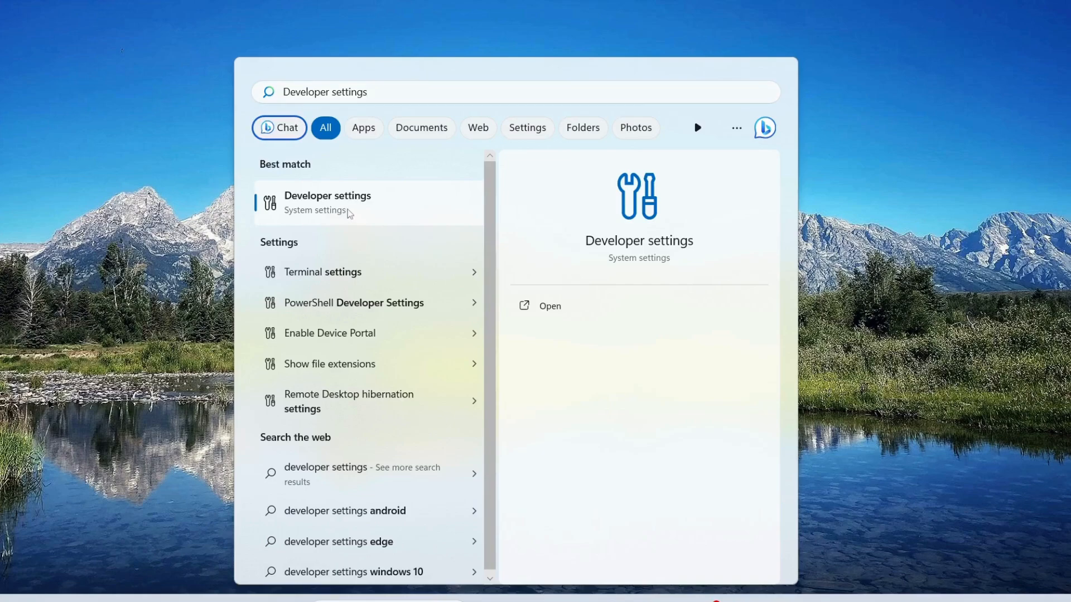
{"action": "left_click", "coordinate": [549, 305]}
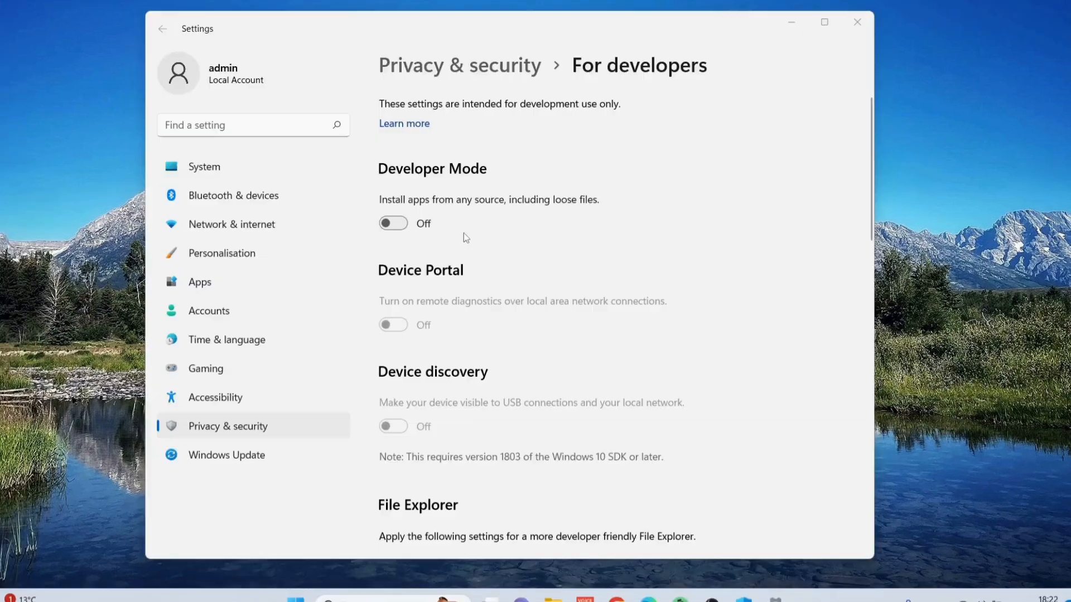
{"action": "mouse_move", "coordinate": [406, 236]}
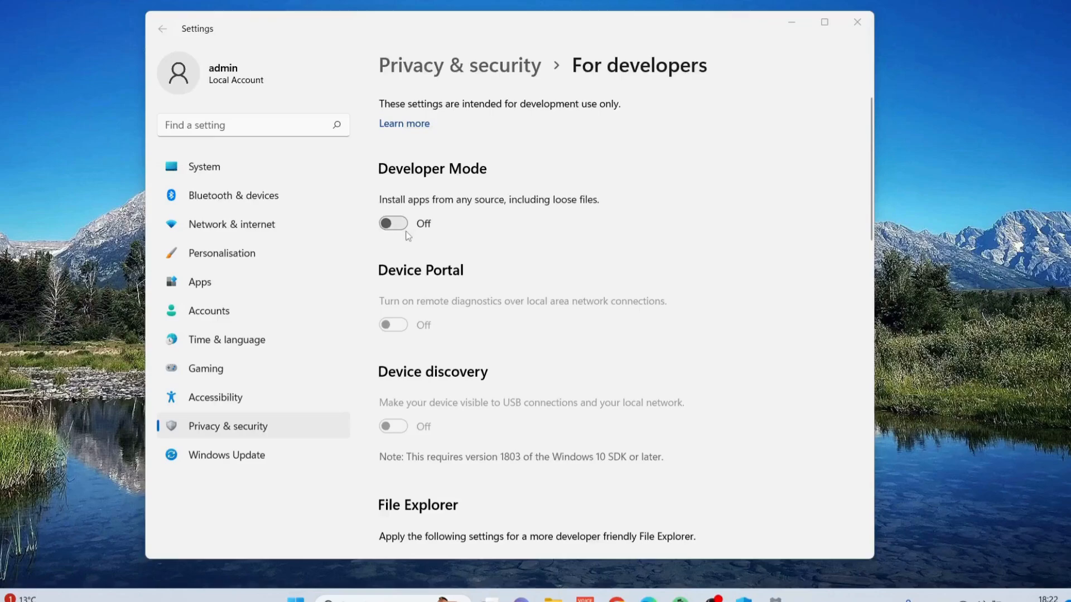
{"action": "left_click", "coordinate": [393, 223]}
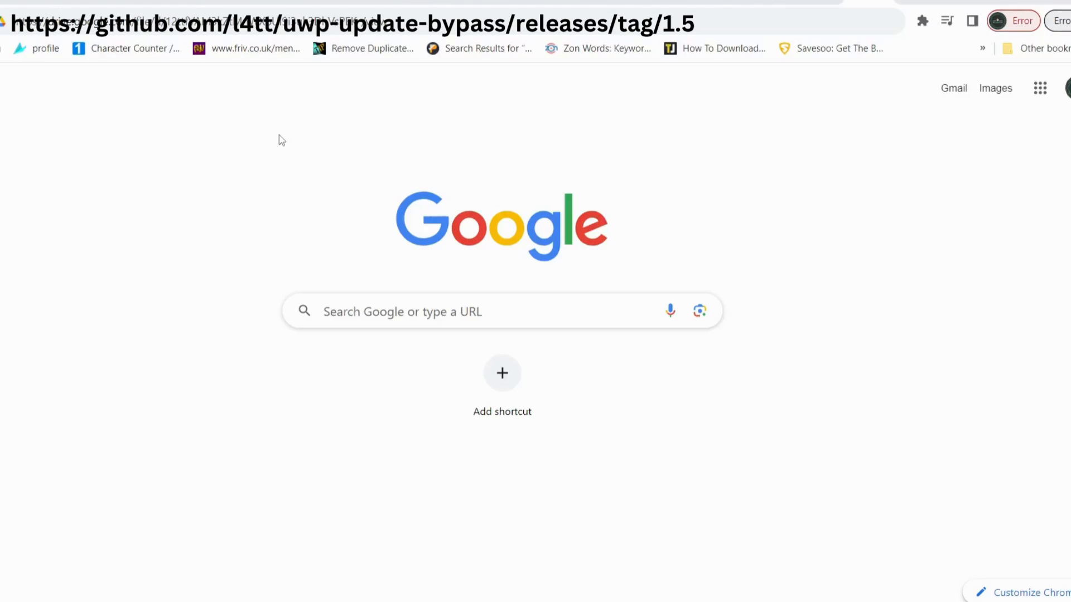
{"action": "mouse_move", "coordinate": [277, 6]}
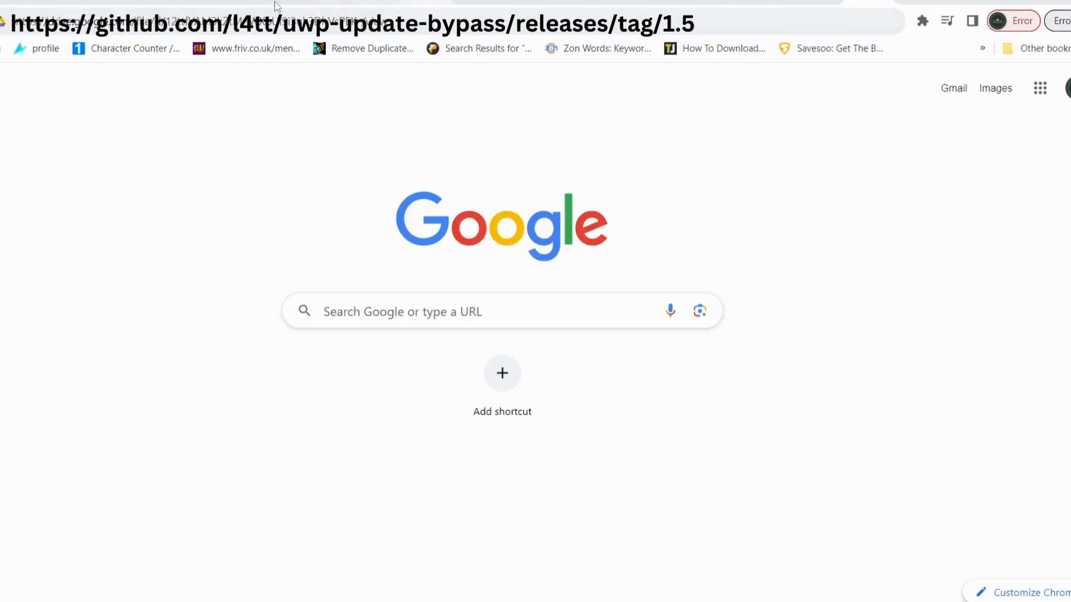
{"action": "mouse_move", "coordinate": [308, 13]}
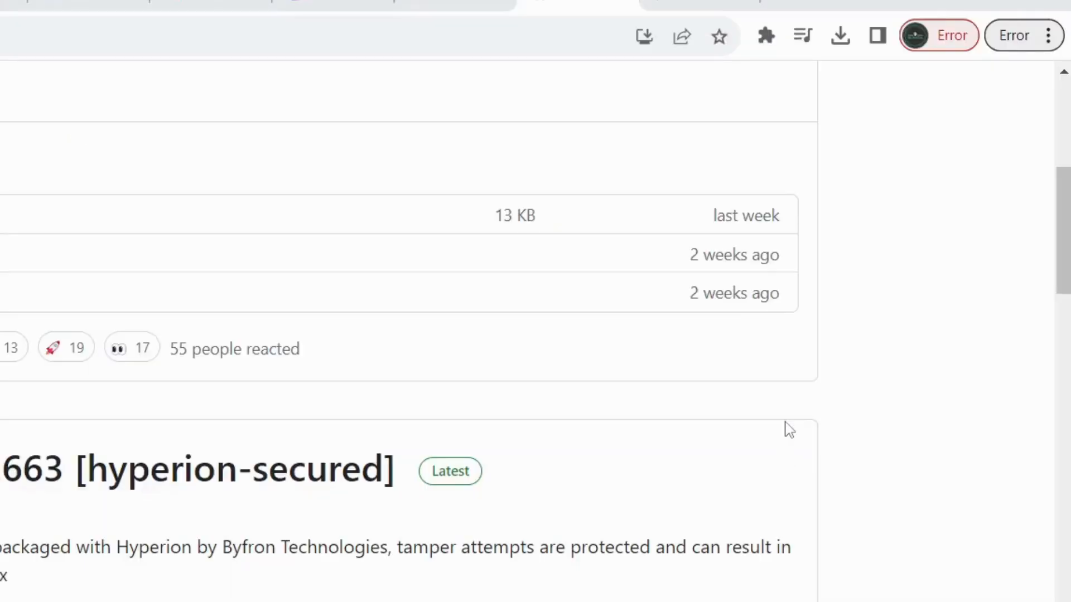
- Show Chrome's downloads and the Delete / Continue options for blocked Fluster (1).exe
{"action": "left_click", "coordinate": [840, 36]}
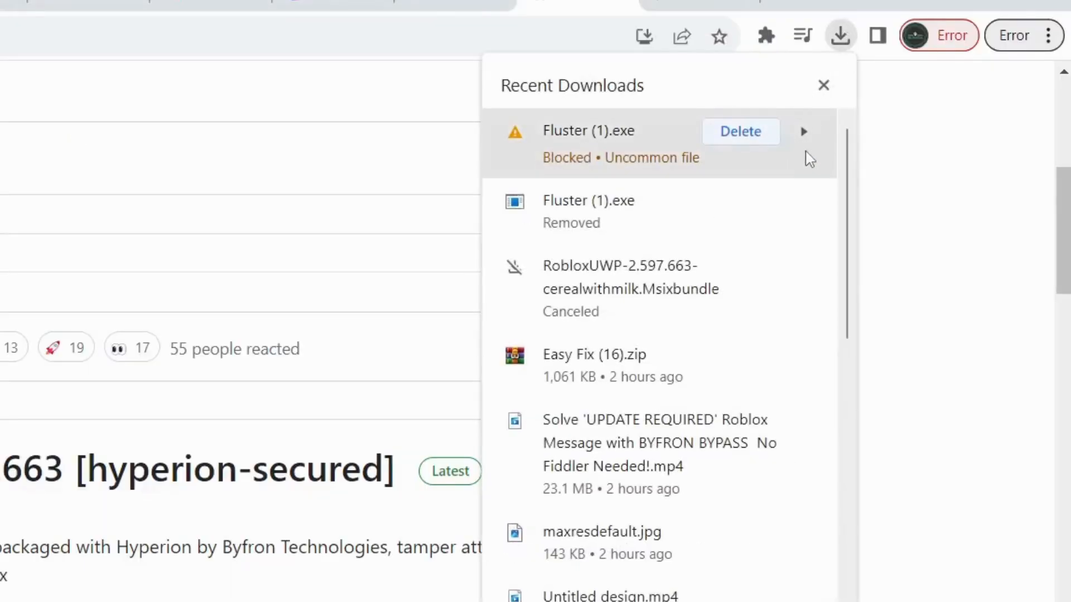
{"action": "left_click", "coordinate": [804, 132]}
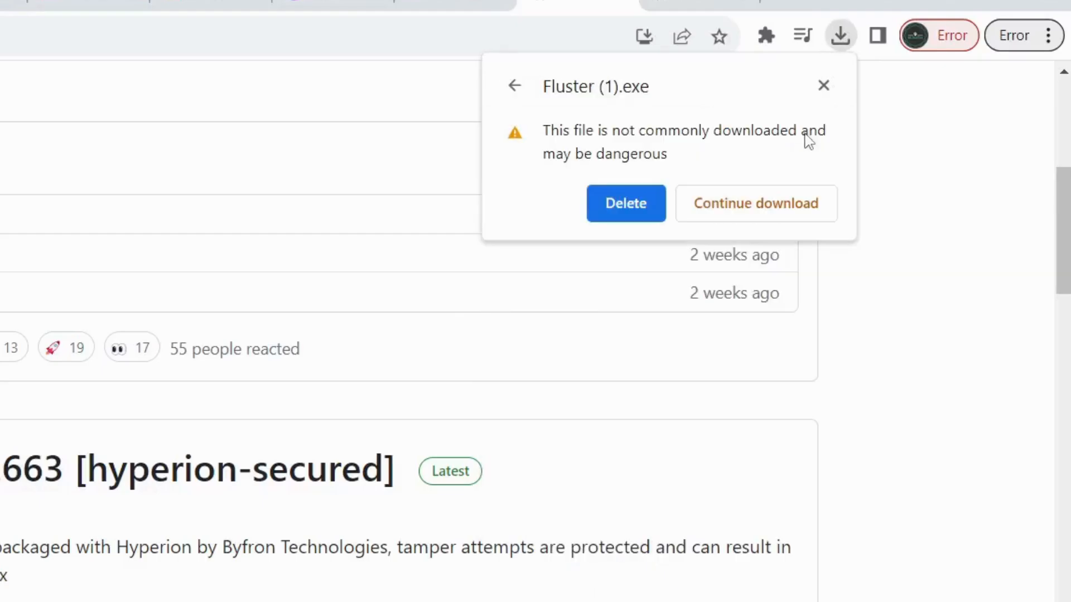
{"action": "mouse_move", "coordinate": [755, 204]}
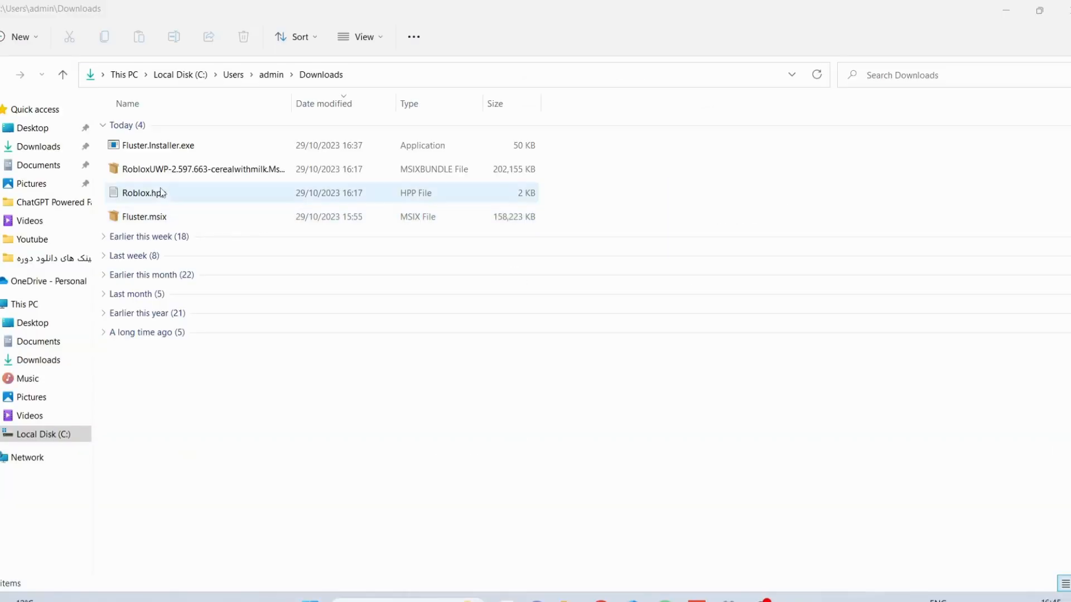
- Run Fluster.Installer.exe from Downloads as administrator
{"action": "left_click", "coordinate": [159, 145]}
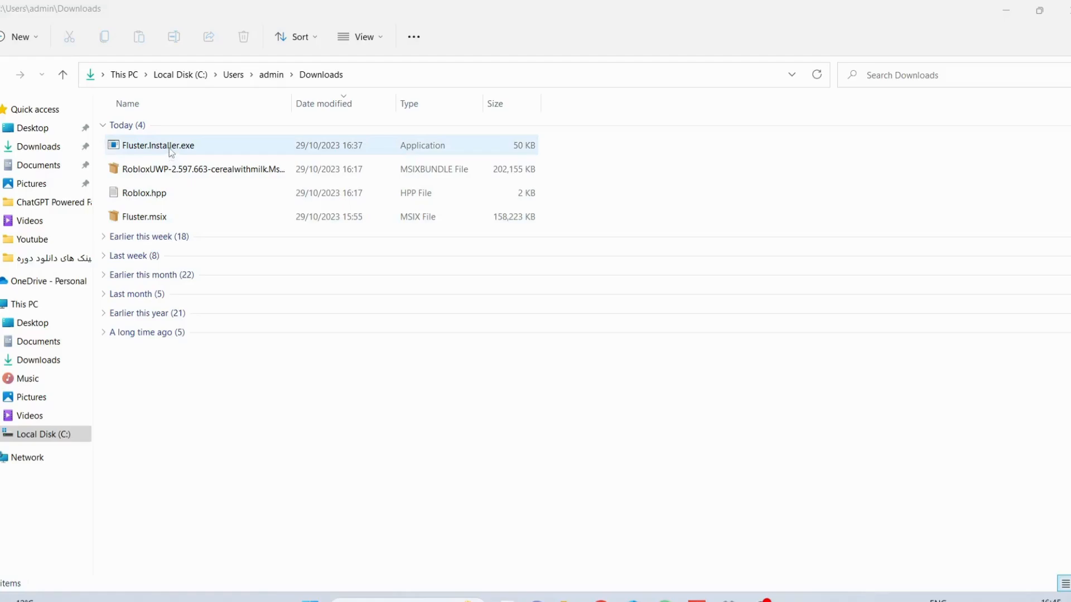
{"action": "right_click", "coordinate": [158, 145]}
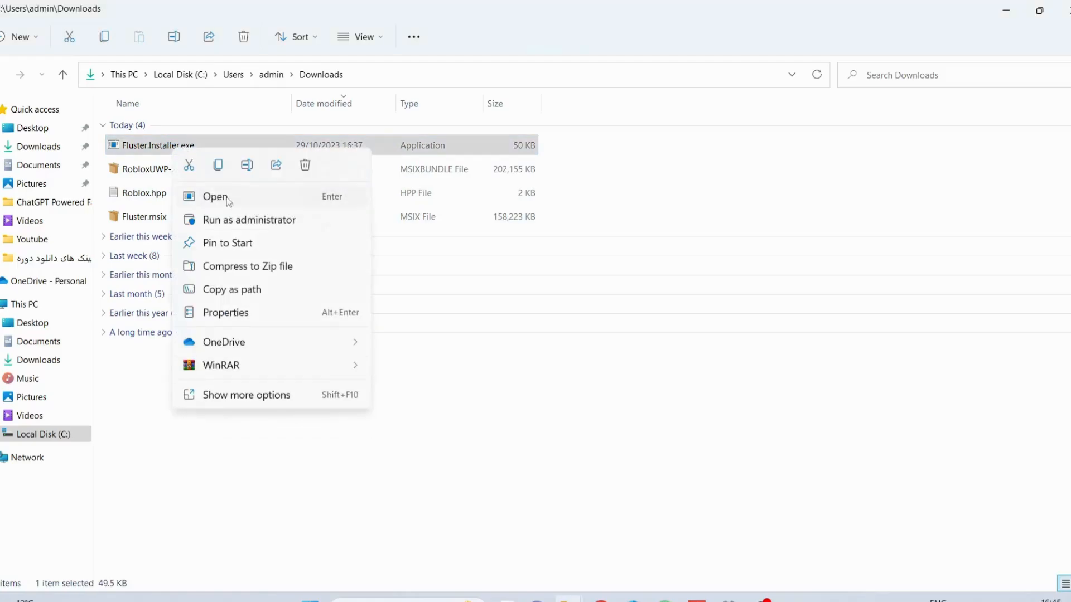
{"action": "left_click", "coordinate": [215, 197]}
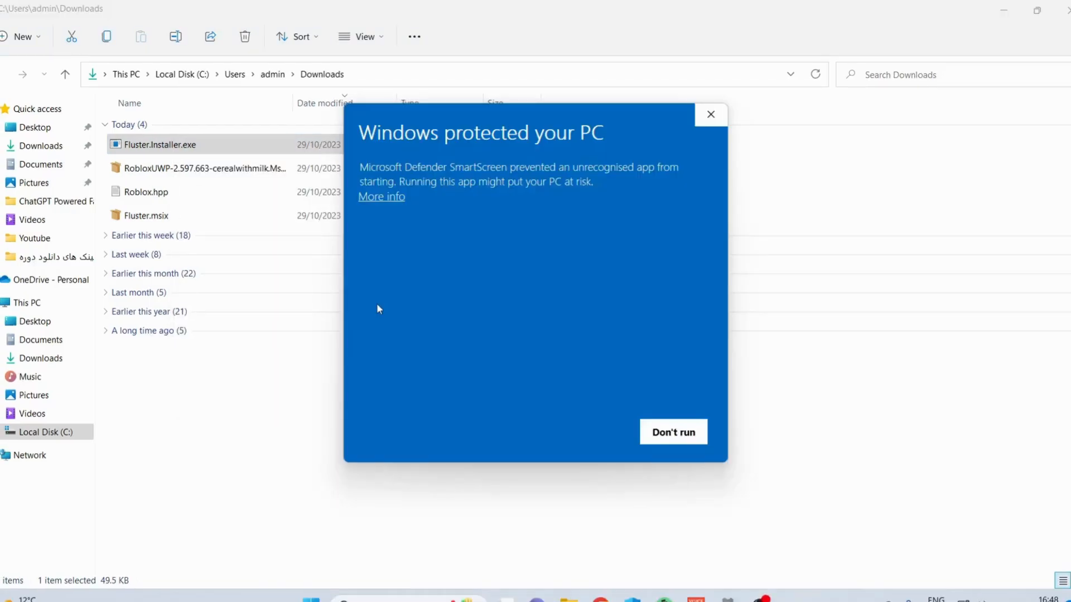
{"action": "mouse_move", "coordinate": [379, 209]}
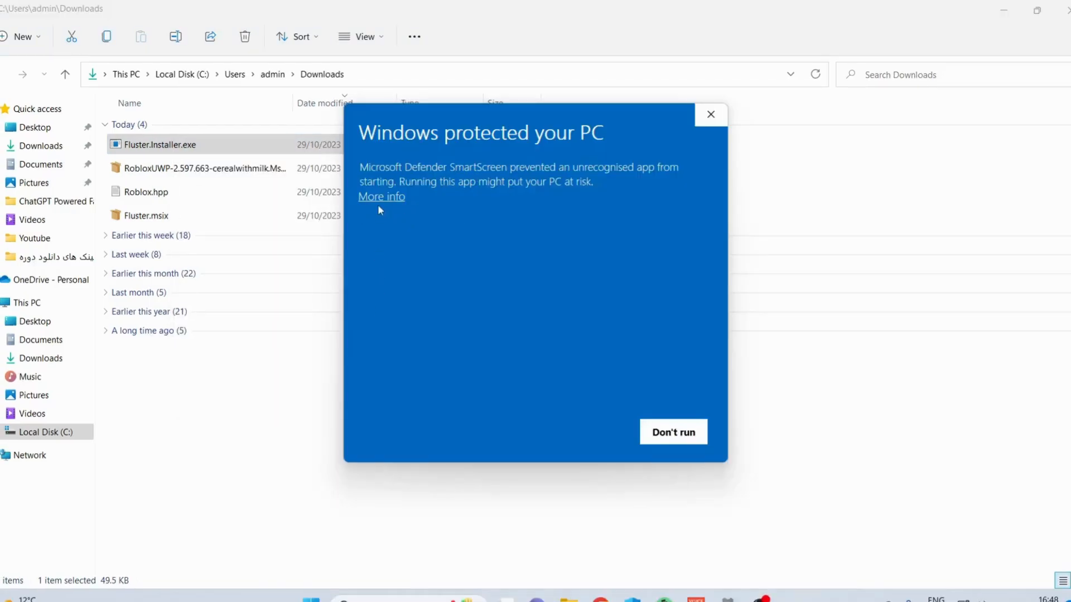
- Bypass the SmartScreen block via More info and Run anyway
{"action": "left_click", "coordinate": [380, 197]}
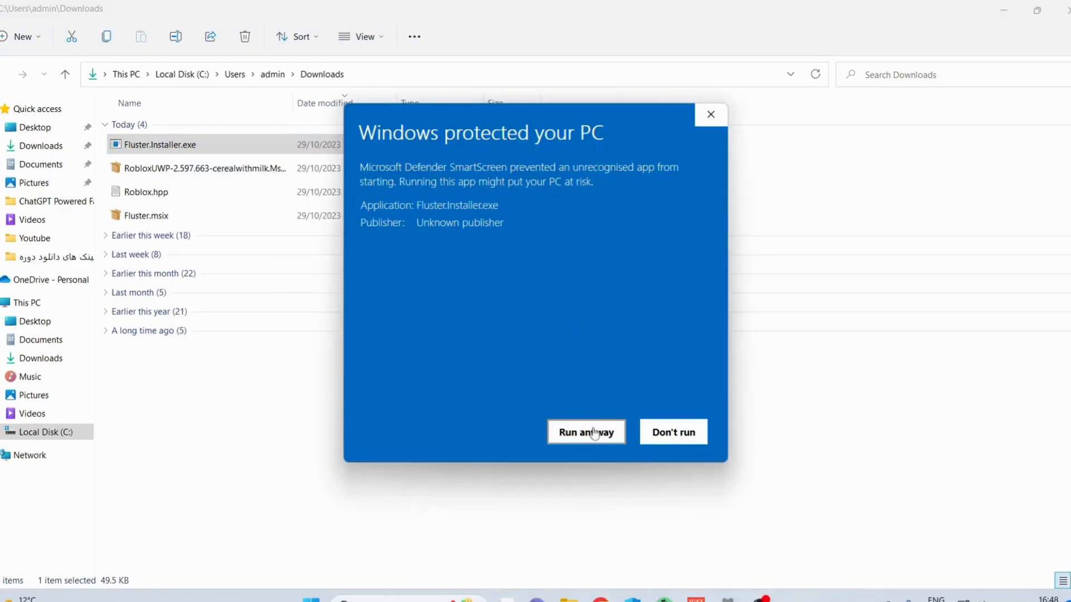
{"action": "left_click", "coordinate": [585, 432]}
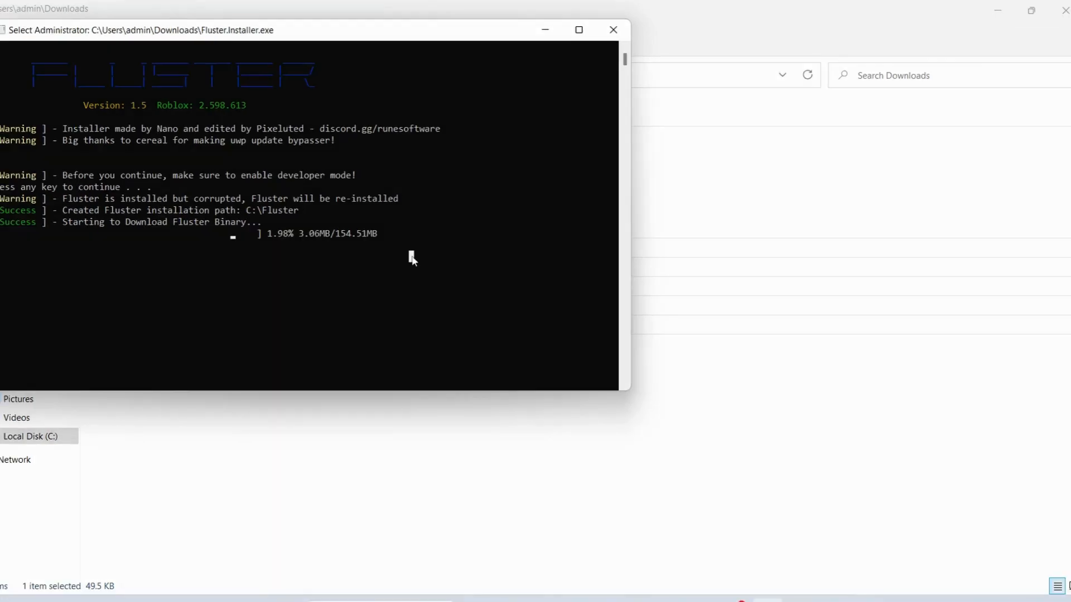
{"action": "mouse_move", "coordinate": [304, 299]}
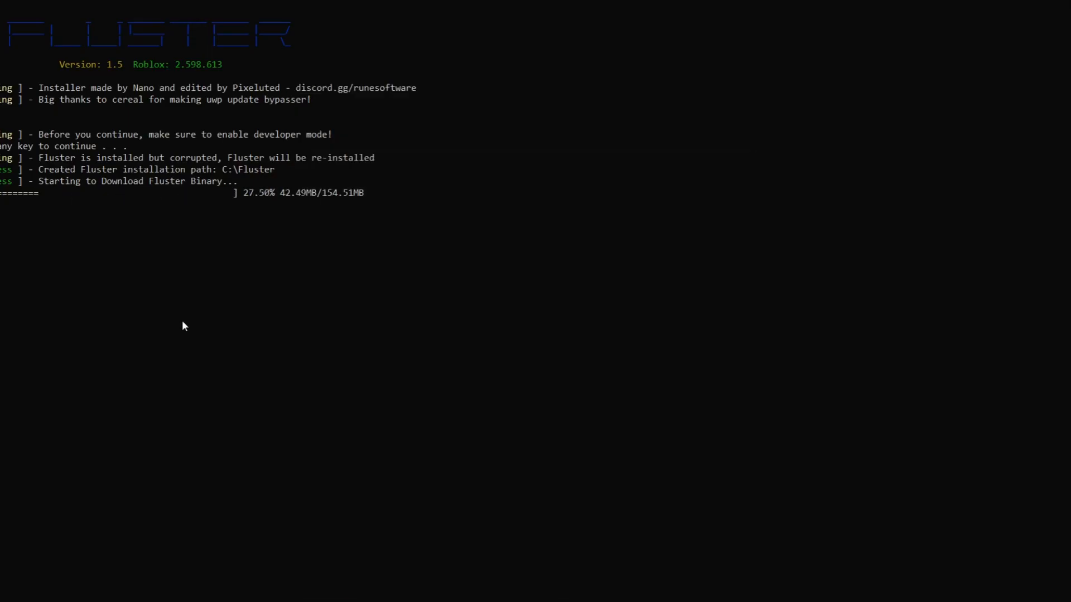
{"action": "mouse_move", "coordinate": [271, 381]}
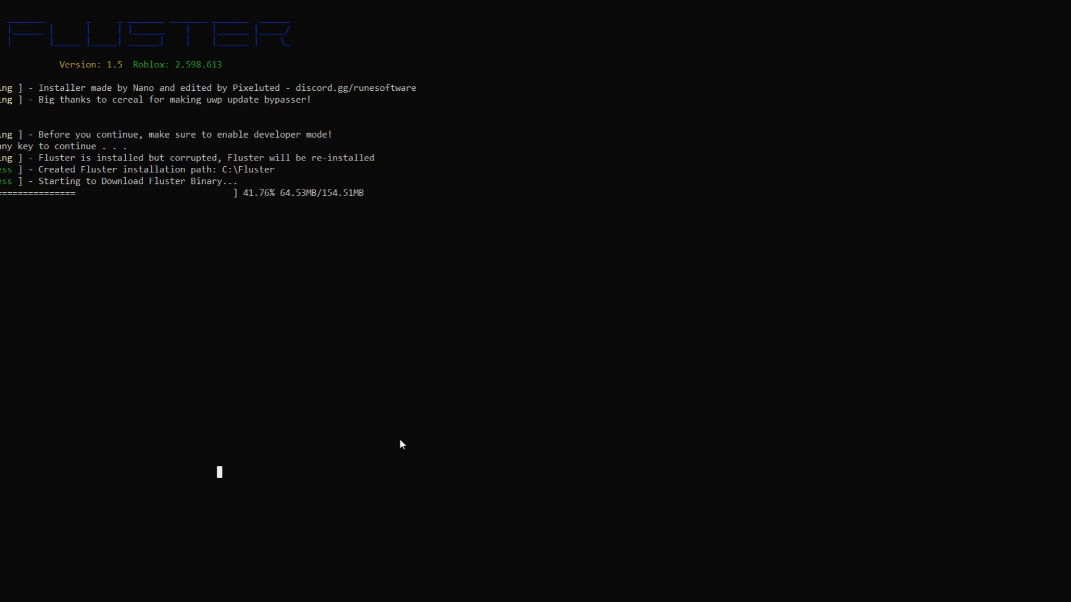
{"action": "mouse_move", "coordinate": [399, 370]}
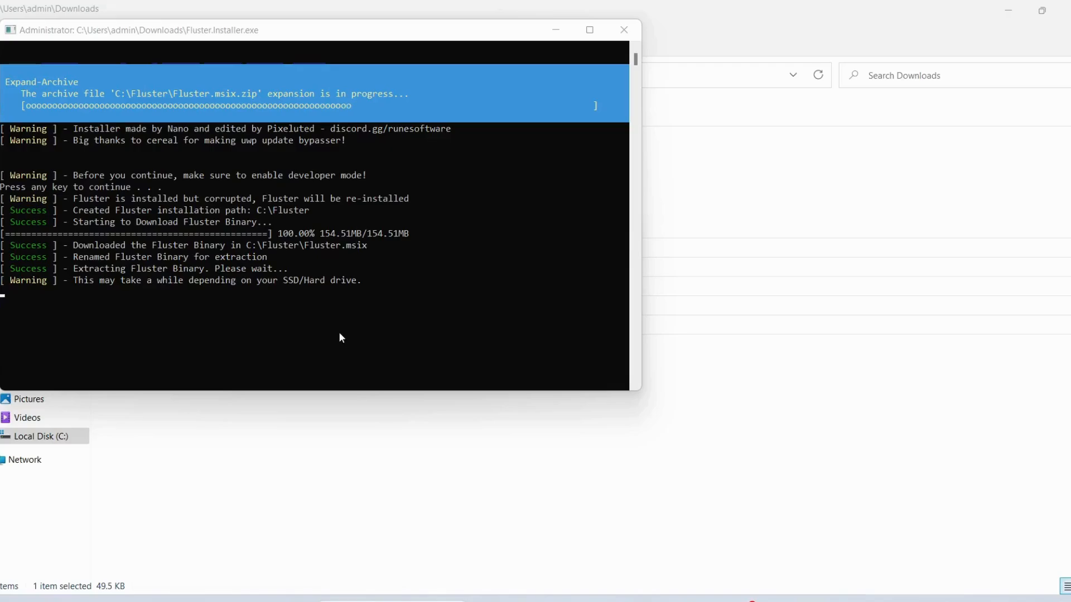
{"action": "mouse_move", "coordinate": [581, 149]}
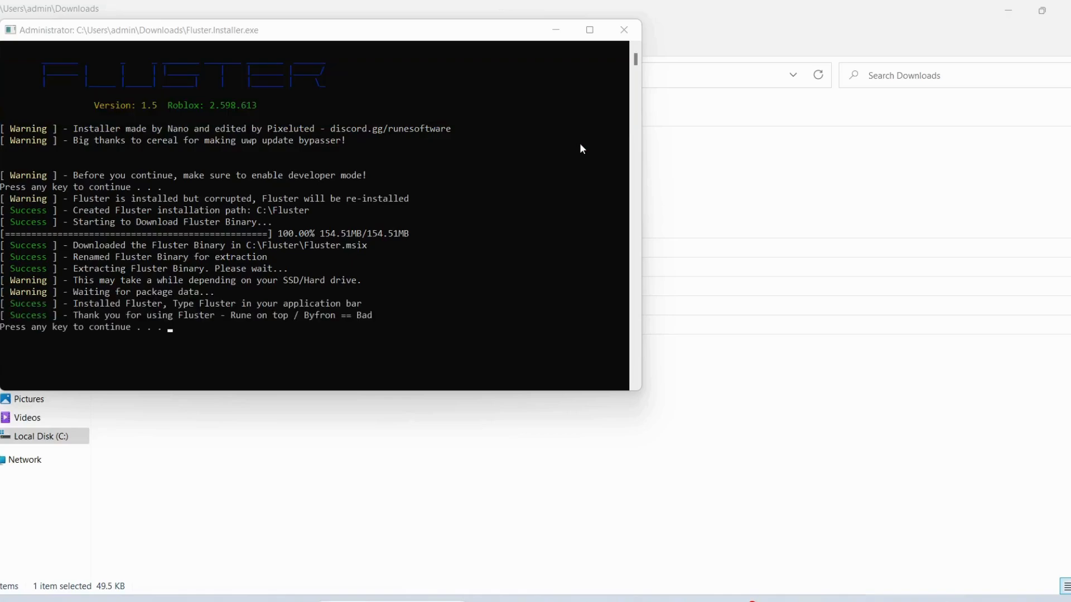
{"action": "mouse_move", "coordinate": [141, 317]}
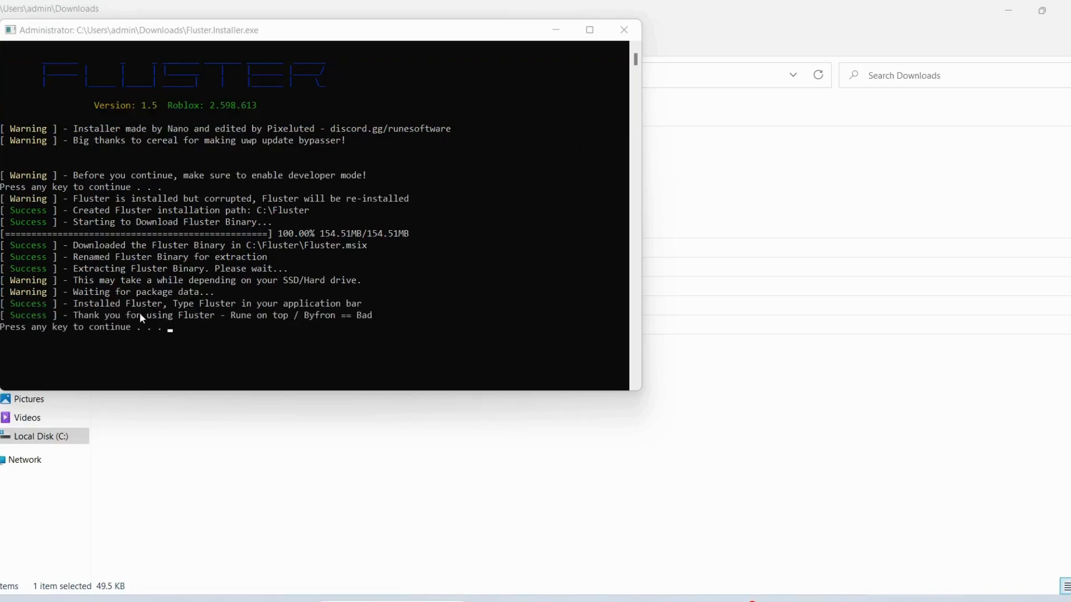
{"action": "mouse_move", "coordinate": [194, 349]}
{"action": "type", "text": "fluster"}
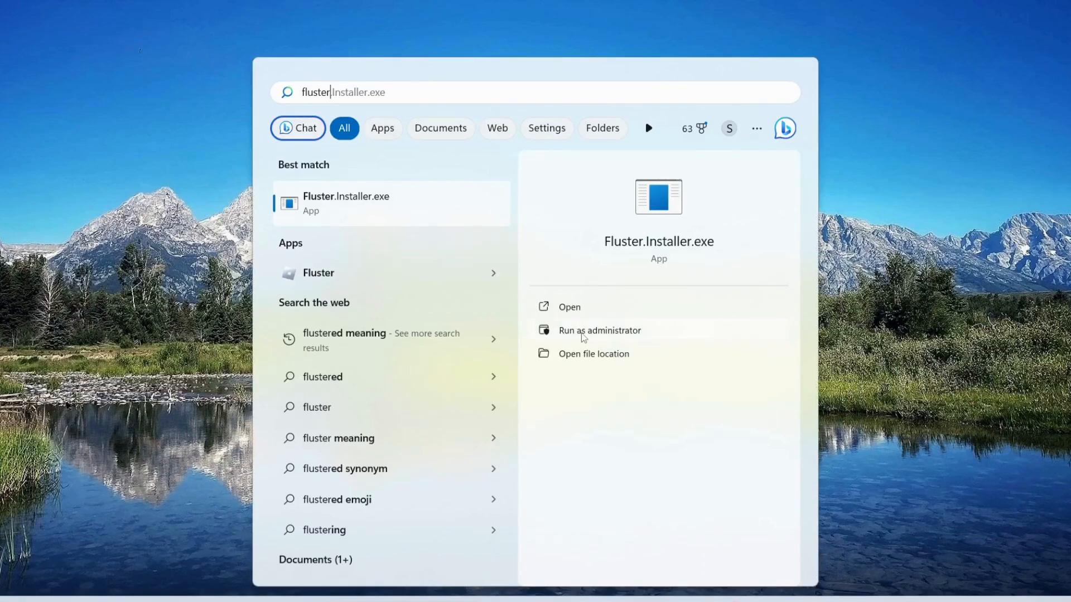
- Launch Fluster.Installer.exe from the 'fluster' search result as administrator
{"action": "left_click", "coordinate": [599, 331]}
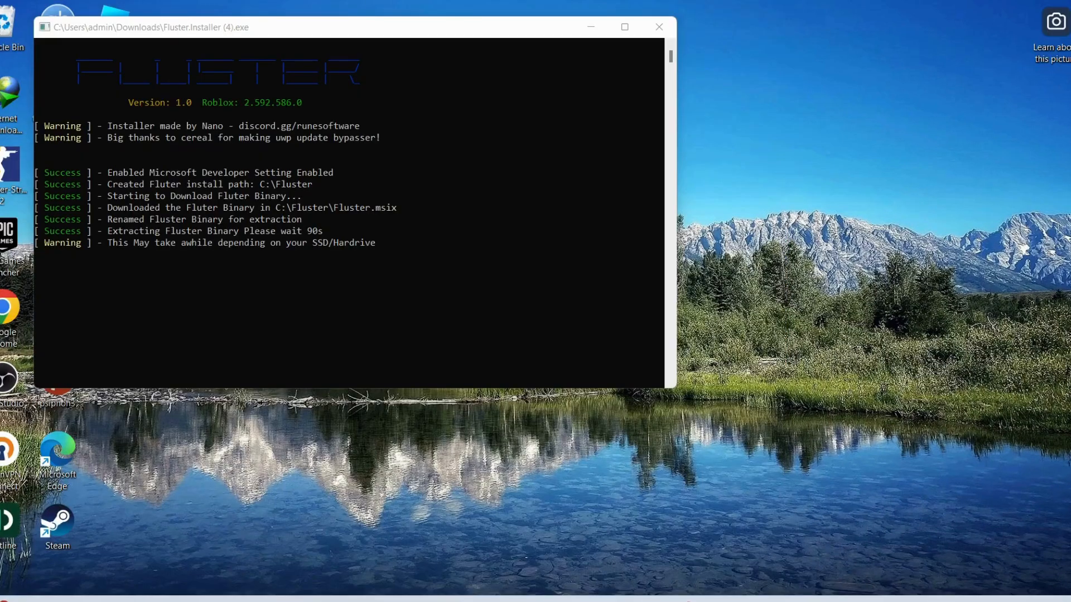